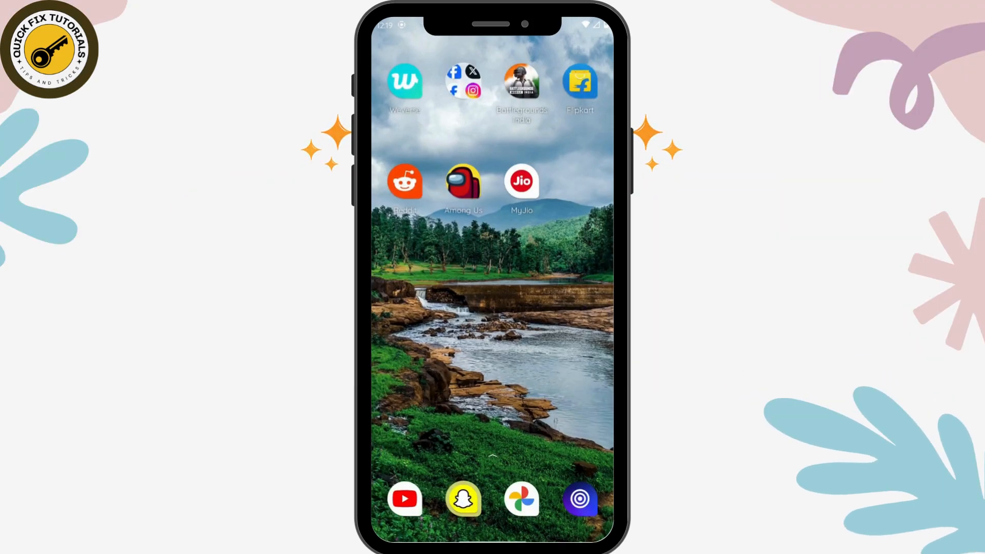
Search the app drawer for "x" to find the X app.
text(x)
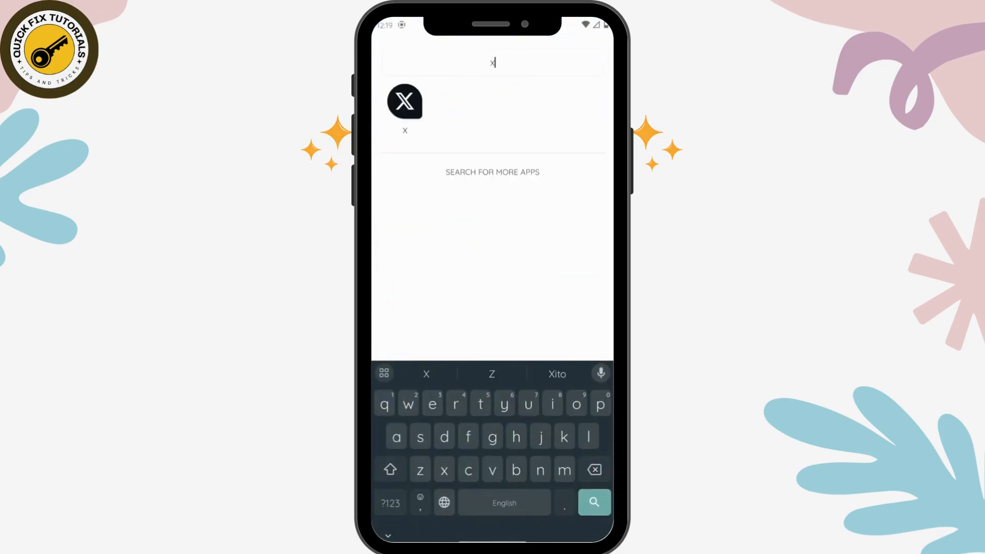
Launch X from the search results, landing on the For you feed.
click(404, 101)
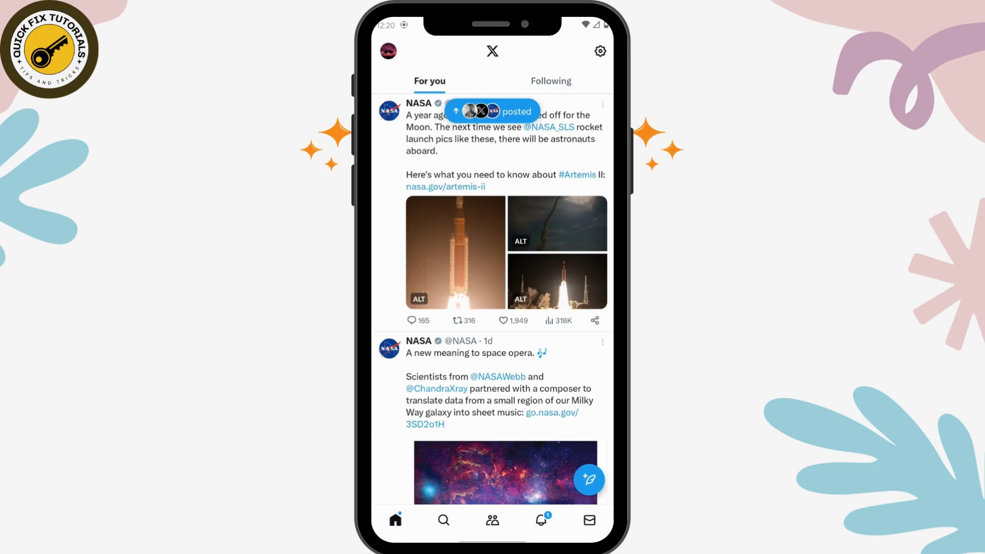
From the profile side menu, expand Settings & Support and choose Settings and privacy.
click(388, 50)
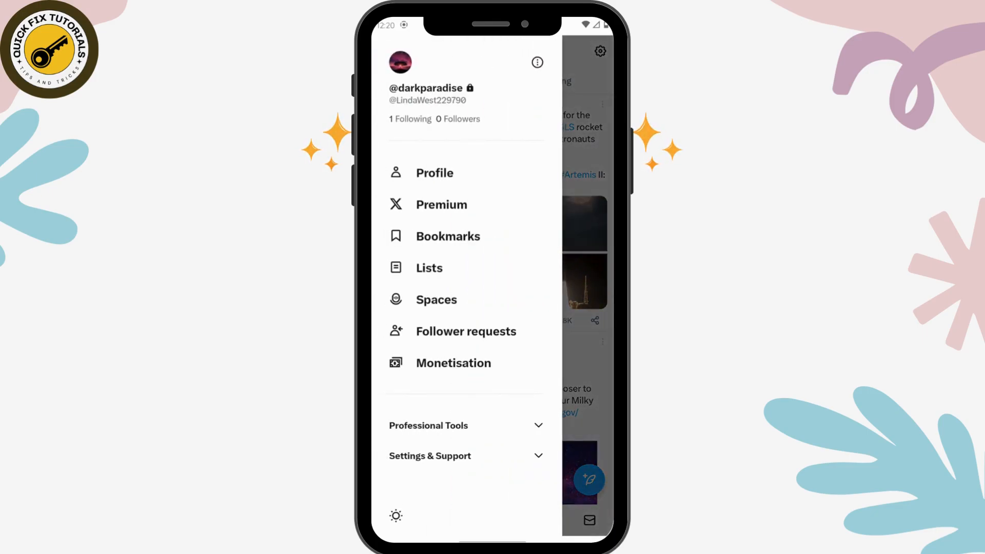
click(434, 173)
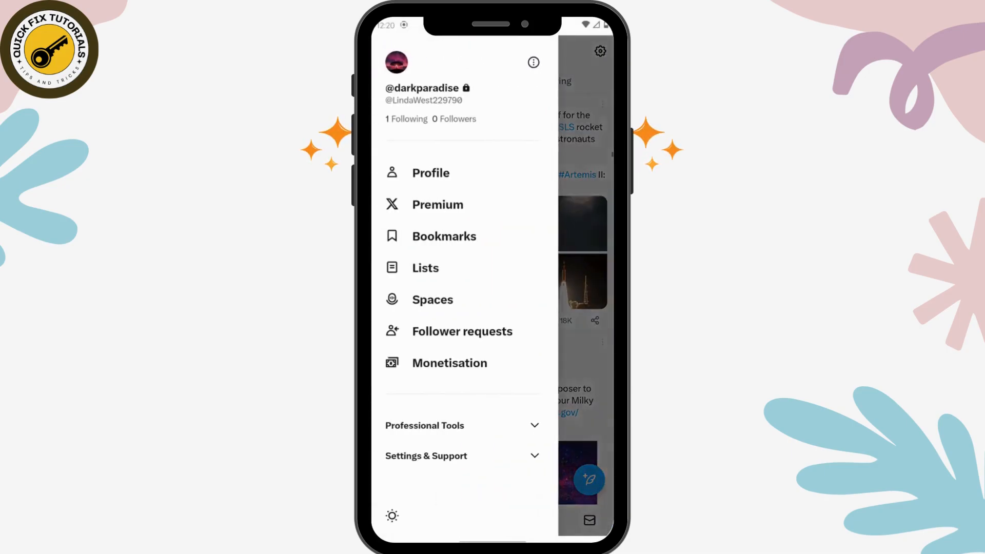
click(426, 456)
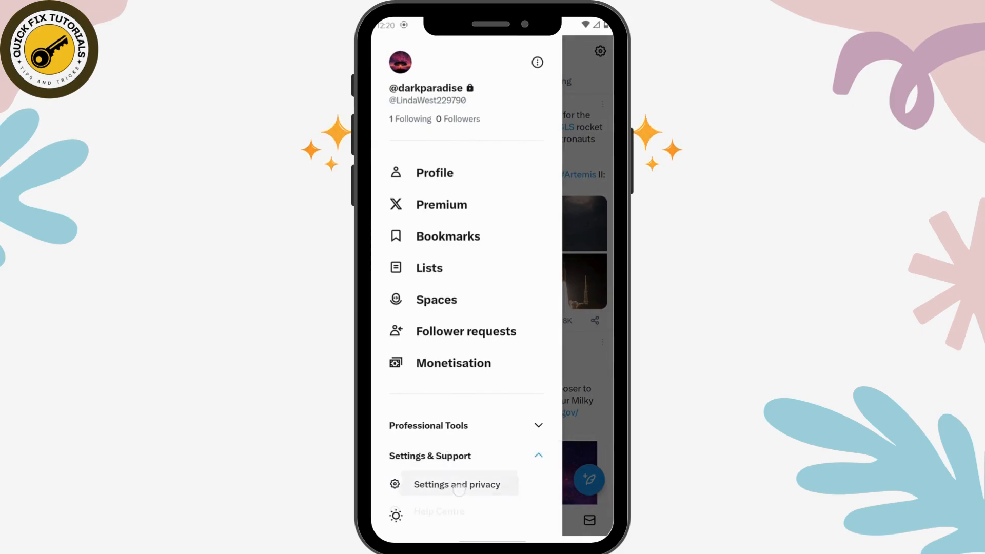
click(456, 483)
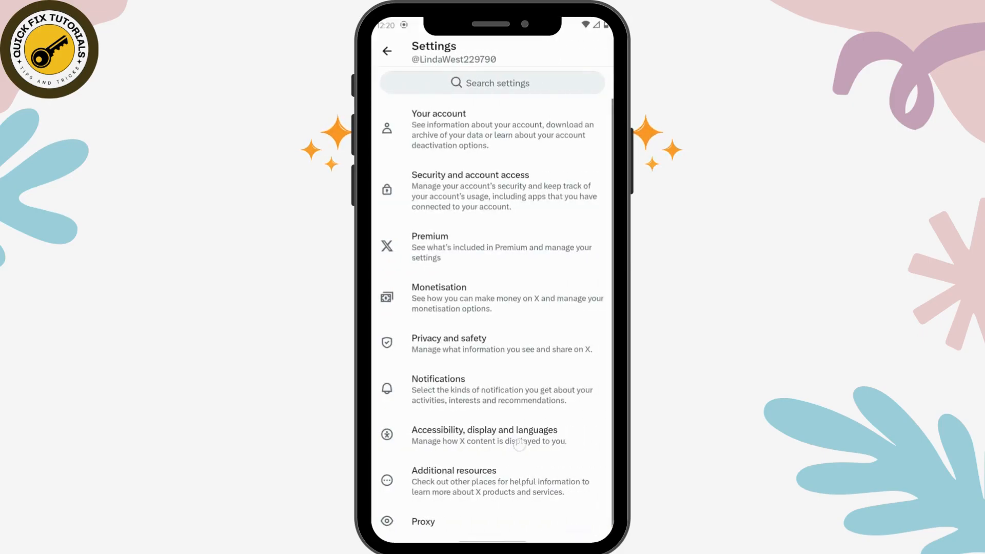